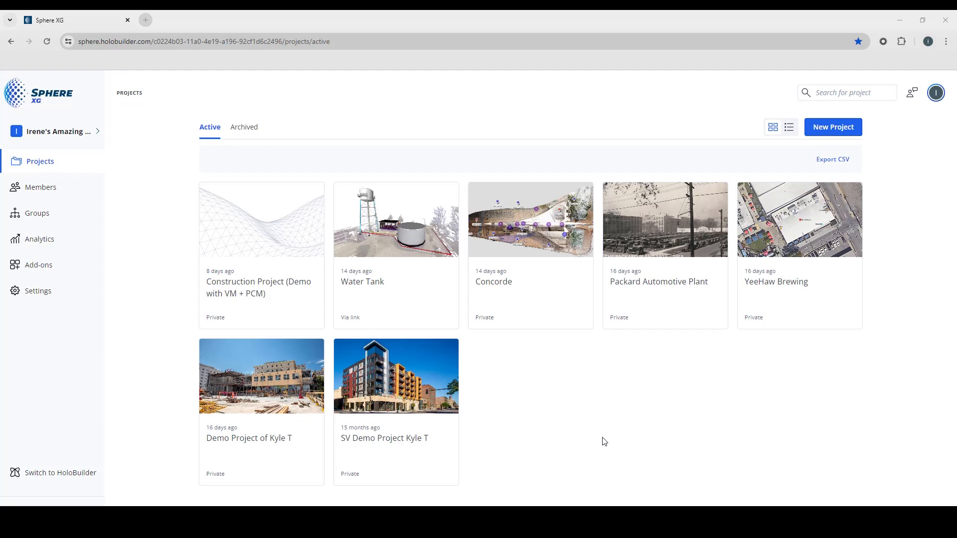
{"action": "mouse_move", "coordinate": [806, 392]}
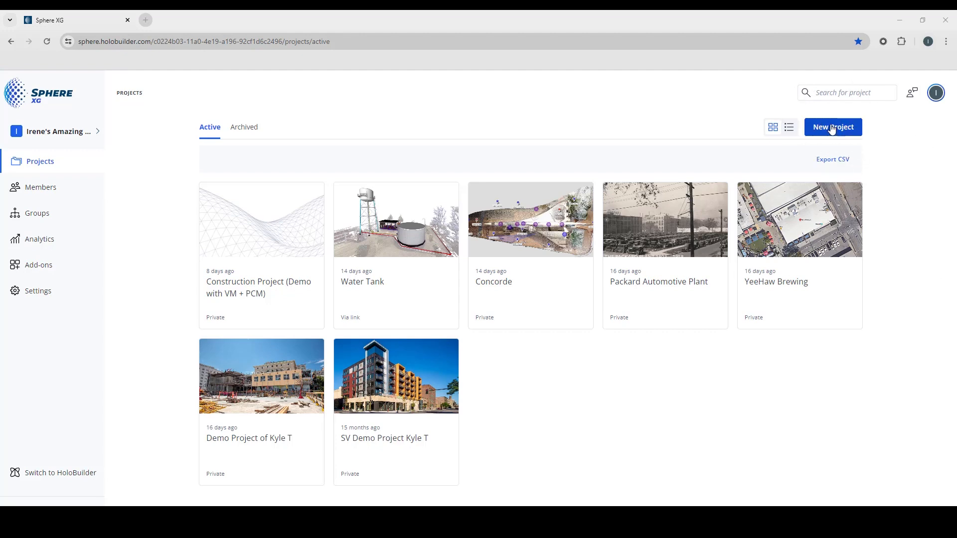
Start a new project and name it 'Webinar Project'.
{"action": "left_click", "coordinate": [833, 126]}
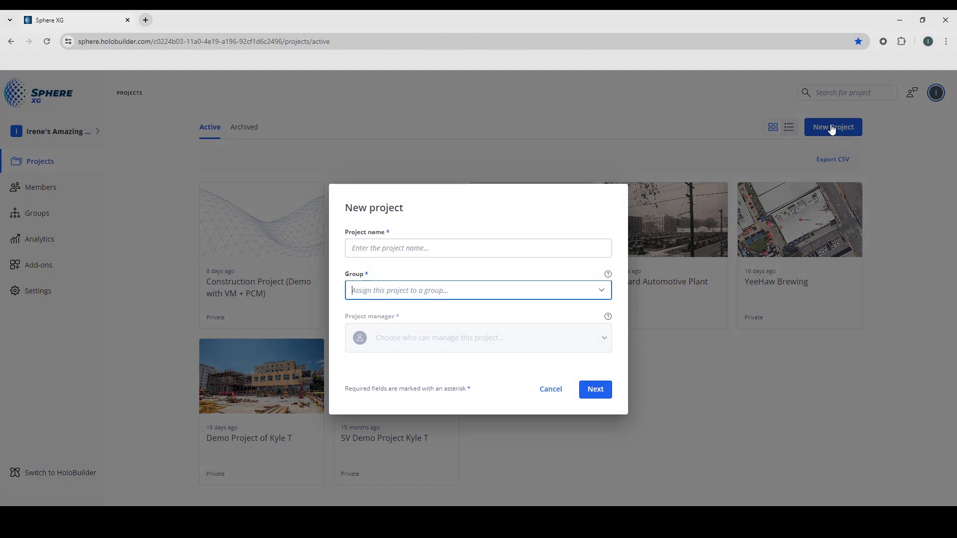
{"action": "left_click", "coordinate": [478, 249]}
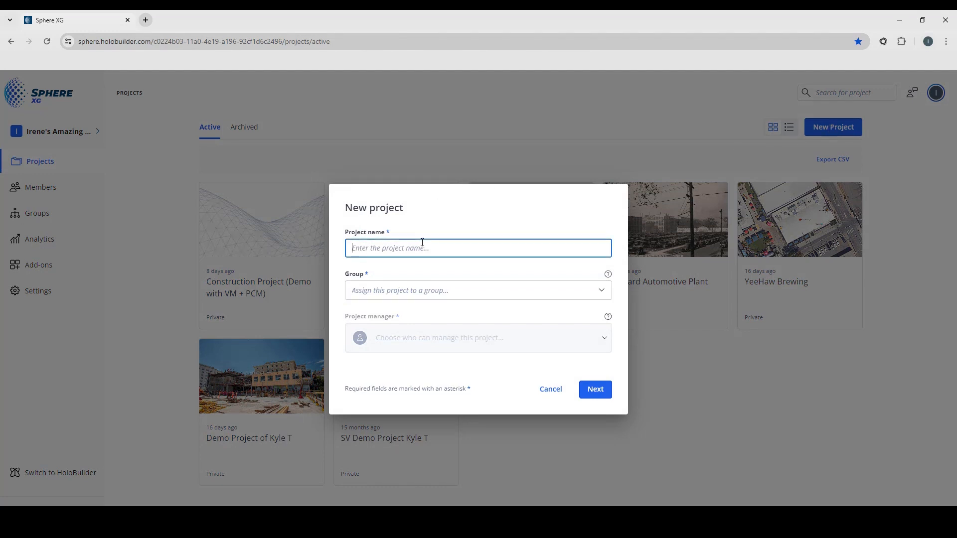
{"action": "type", "text": "Webinar Proje"}
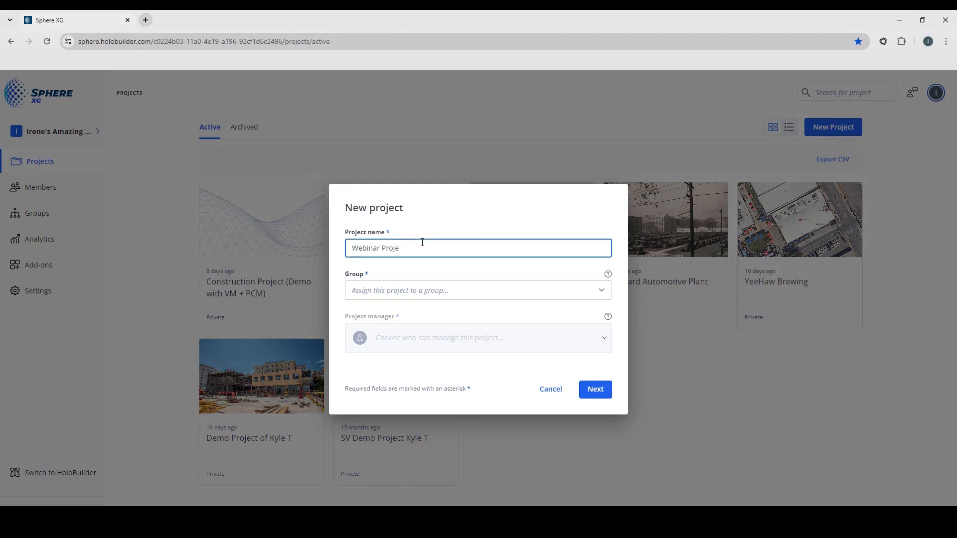
Assign the project to the demo group and continue to the project details step.
{"action": "left_click", "coordinate": [478, 290]}
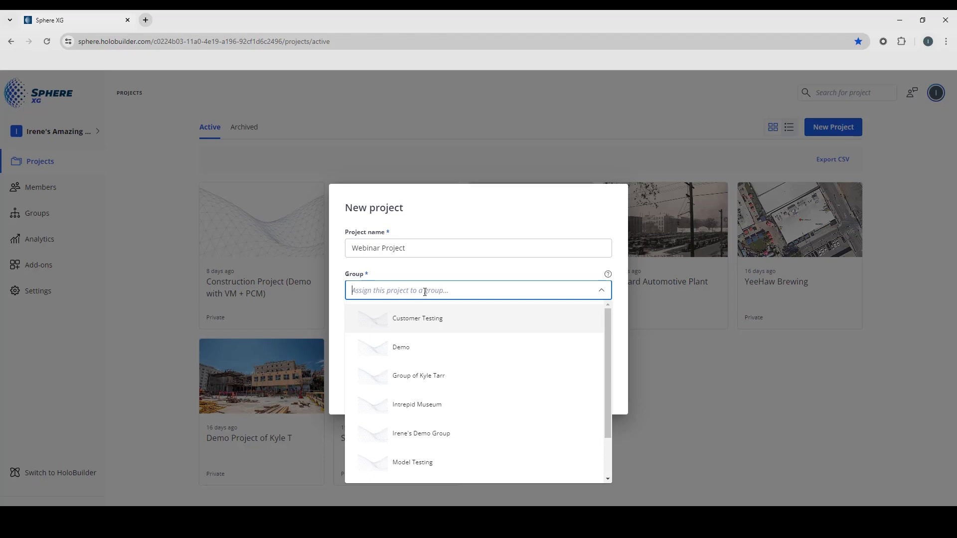
{"action": "mouse_move", "coordinate": [421, 434]}
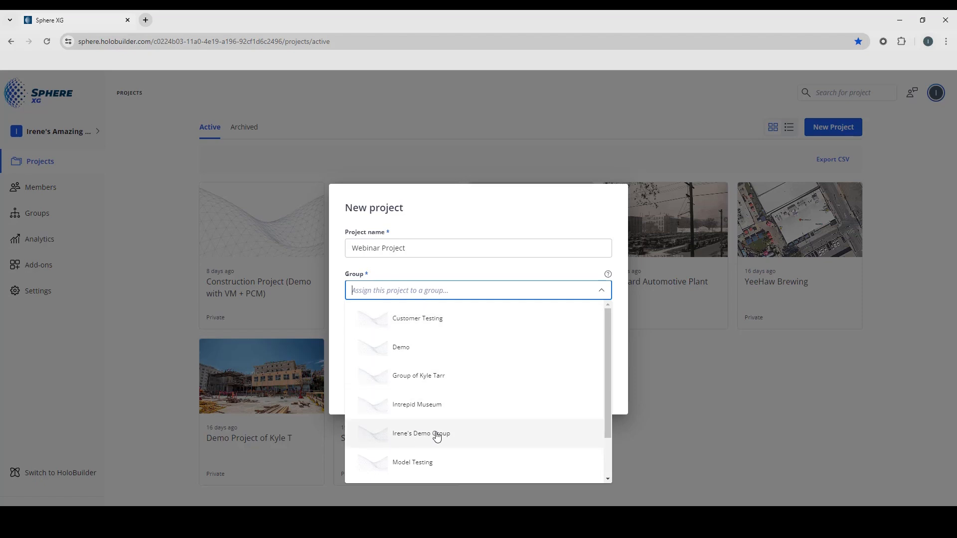
{"action": "left_click", "coordinate": [421, 434]}
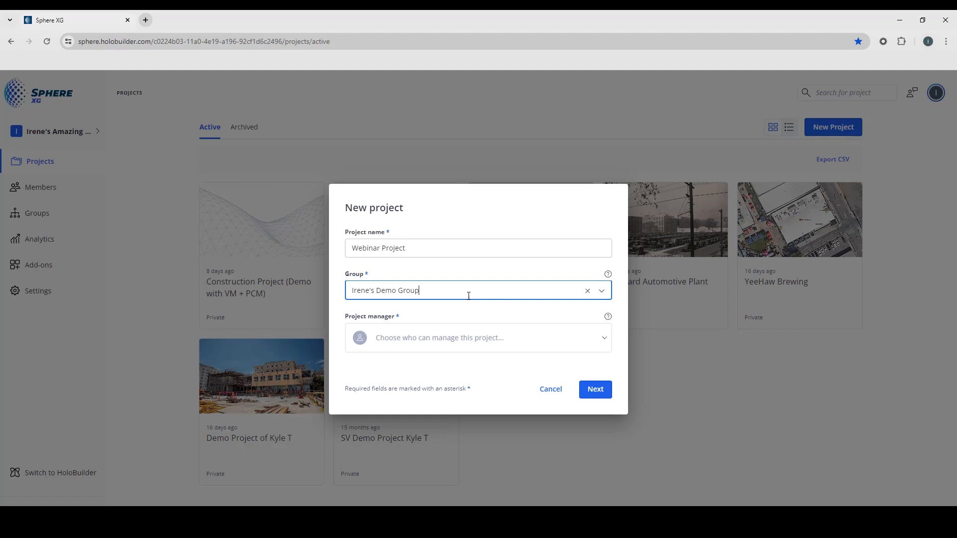
{"action": "left_click", "coordinate": [478, 338]}
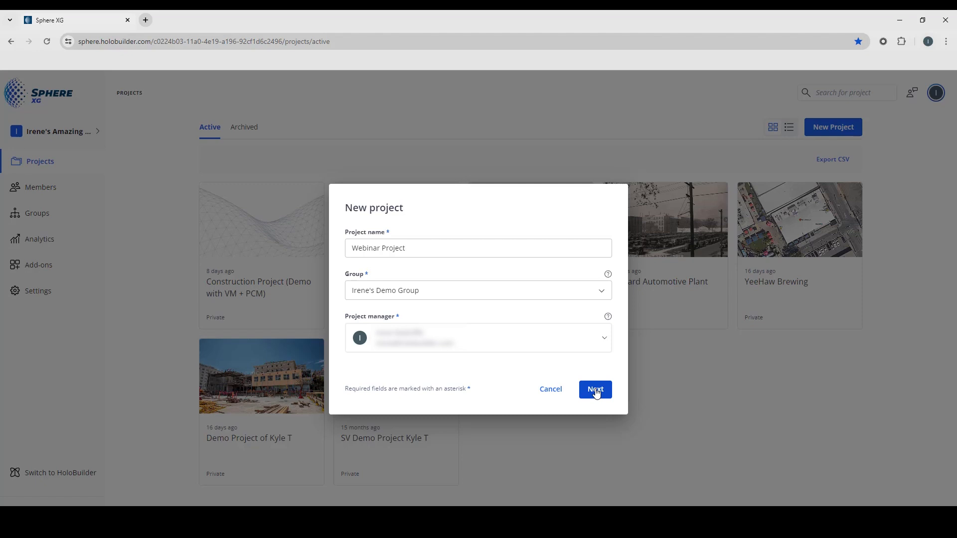
{"action": "left_click", "coordinate": [594, 390]}
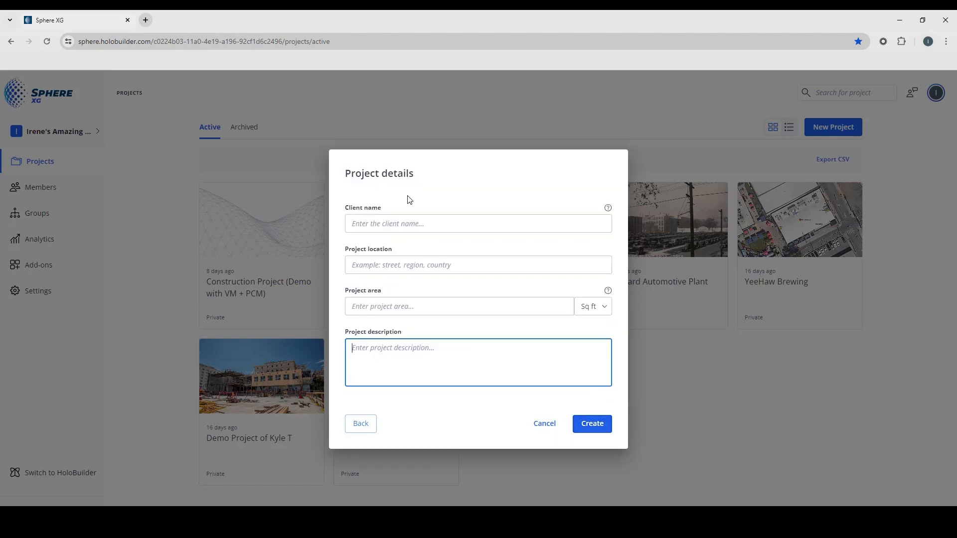
Enter client FARO Technologies, location Florida, 100000 sq ft and a description, then create the project.
{"action": "left_click", "coordinate": [478, 223]}
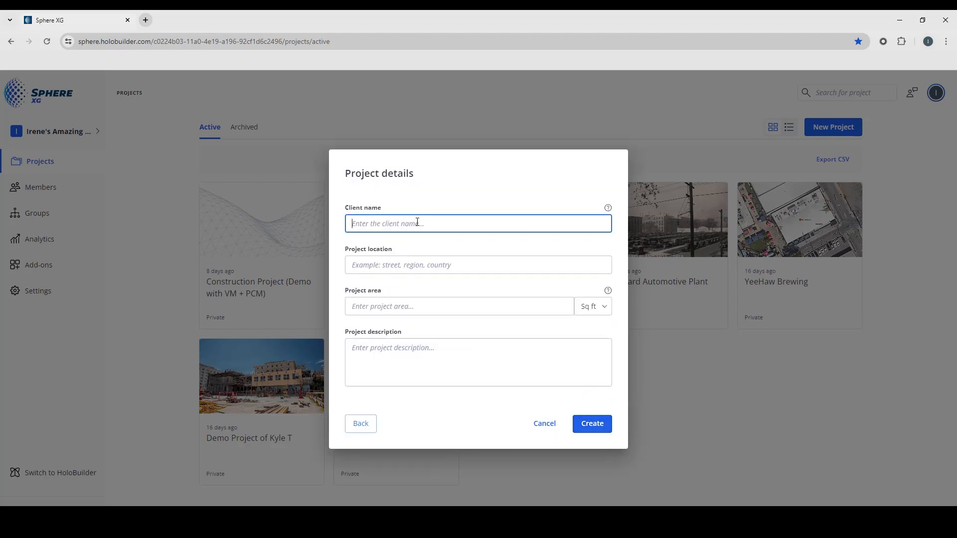
{"action": "type", "text": "FARO Technologies"}
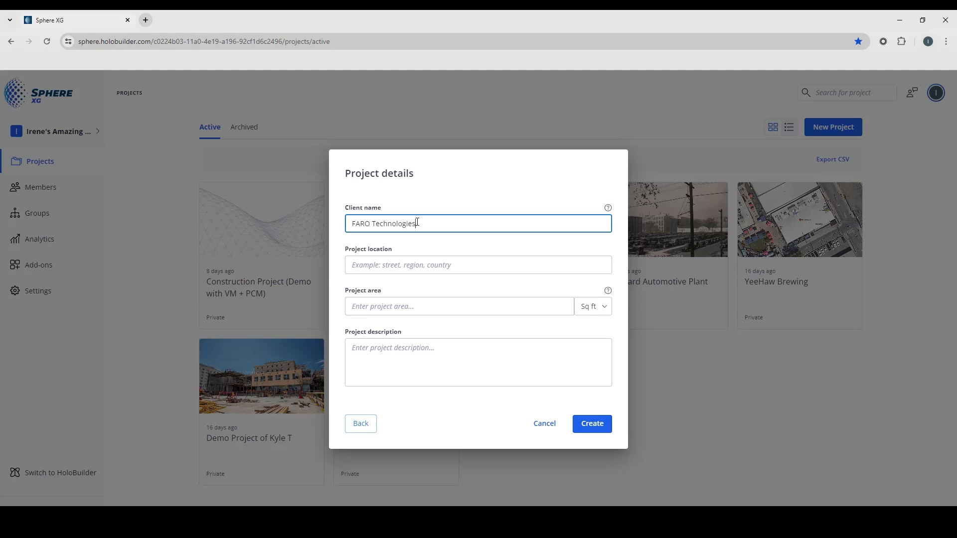
{"action": "type", "text": "Florida"}
{"action": "left_click", "coordinate": [460, 306]}
{"action": "type", "text": "100000"}
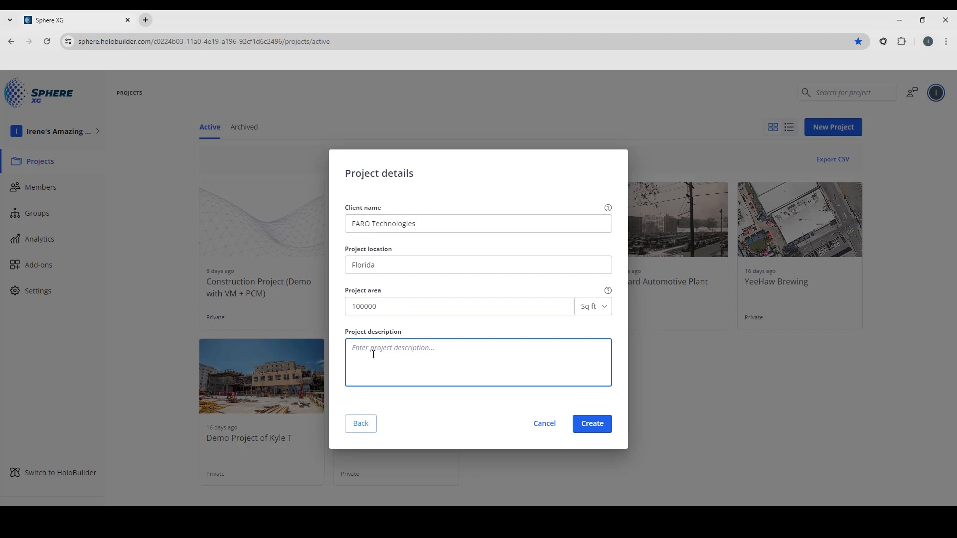
{"action": "type", "text": "Creating project from scratch"}
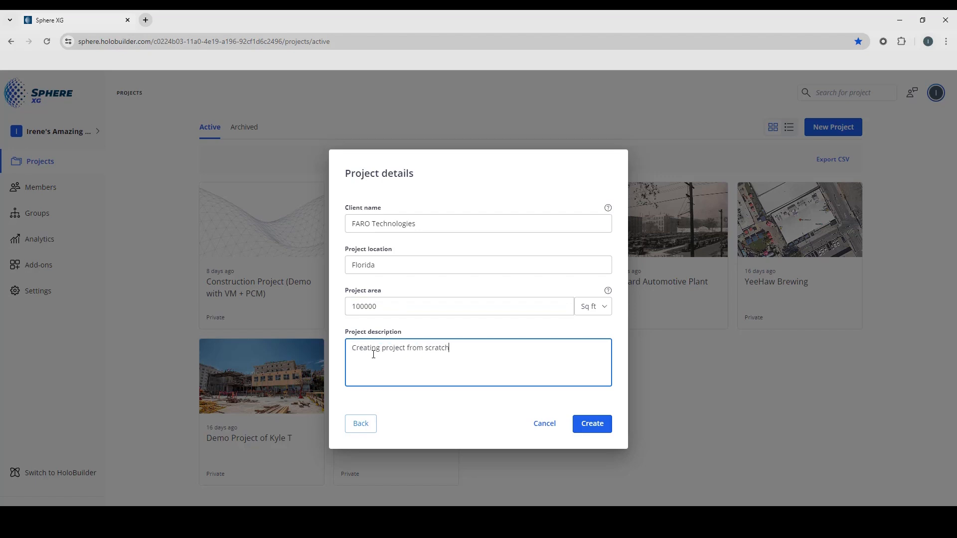
{"action": "left_click", "coordinate": [583, 424]}
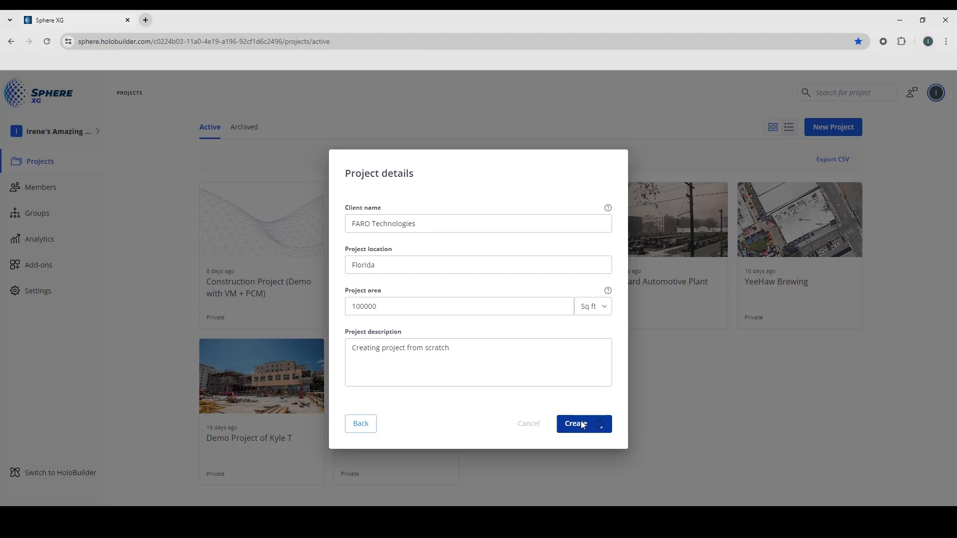
{"action": "left_click", "coordinate": [580, 423]}
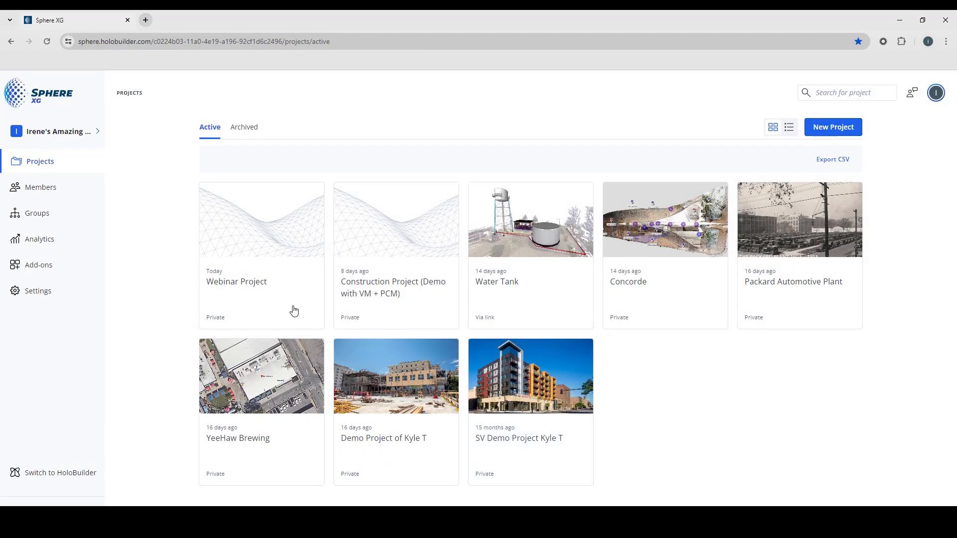
{"action": "mouse_move", "coordinate": [265, 259]}
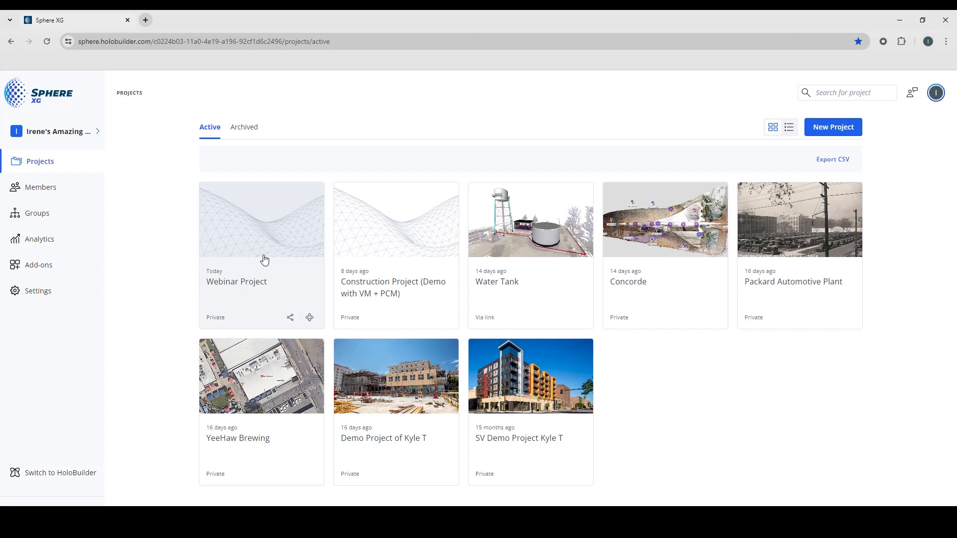
{"action": "mouse_move", "coordinate": [266, 259]}
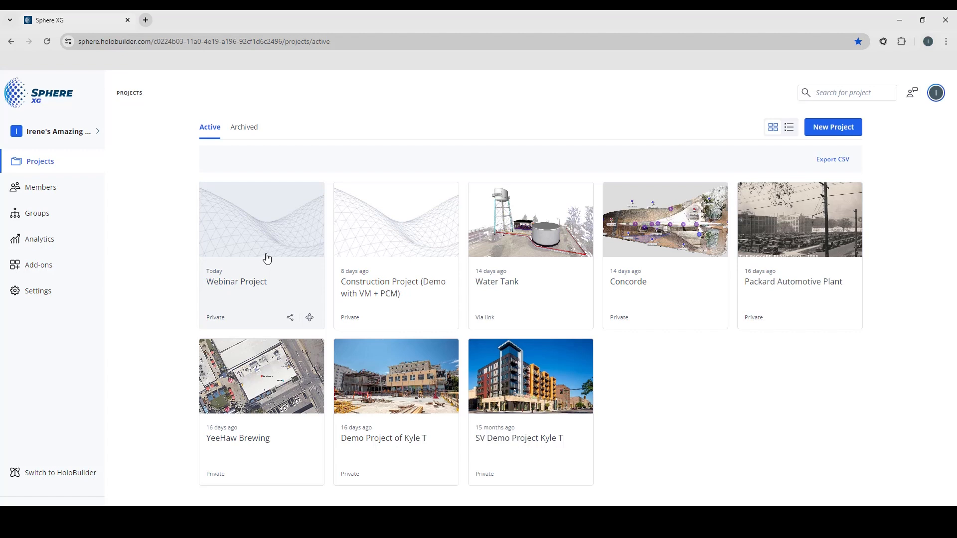
Open the Webinar Project from the list and launch it in the Sphere XG viewer.
{"action": "left_click", "coordinate": [261, 219]}
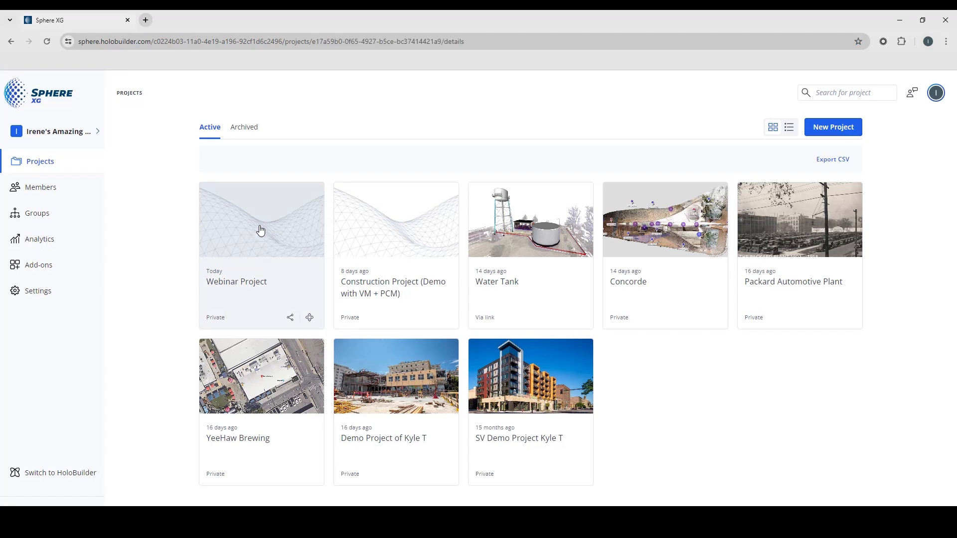
{"action": "left_click", "coordinate": [262, 220]}
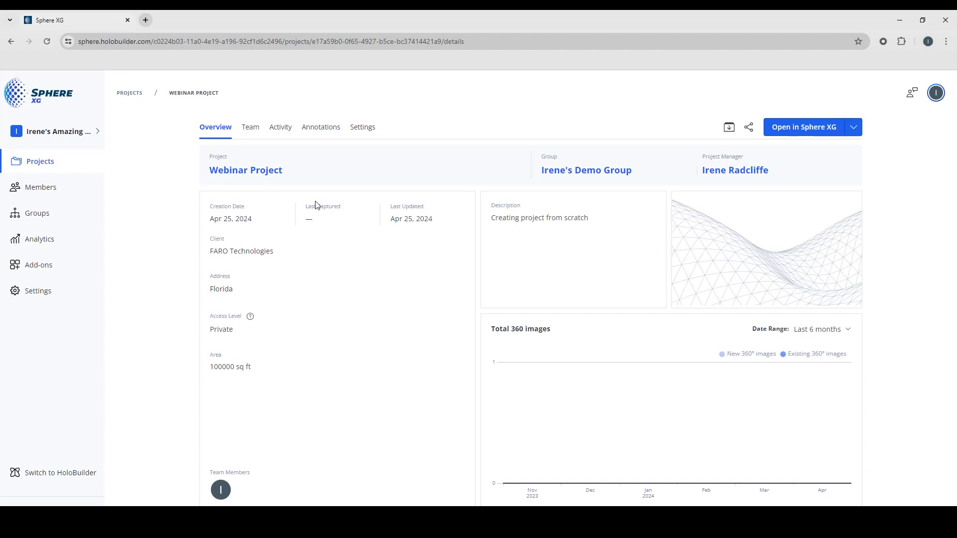
{"action": "mouse_move", "coordinate": [804, 126]}
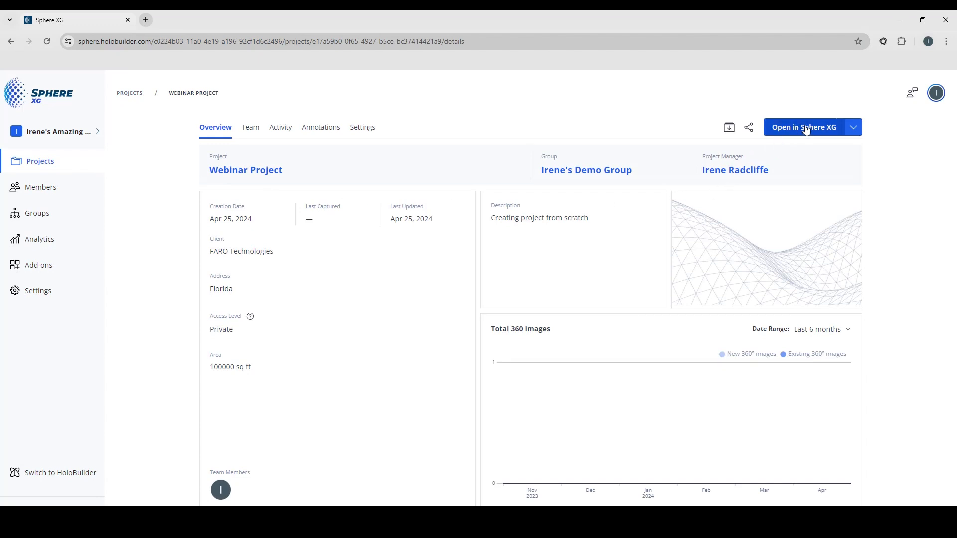
{"action": "left_click", "coordinate": [802, 126]}
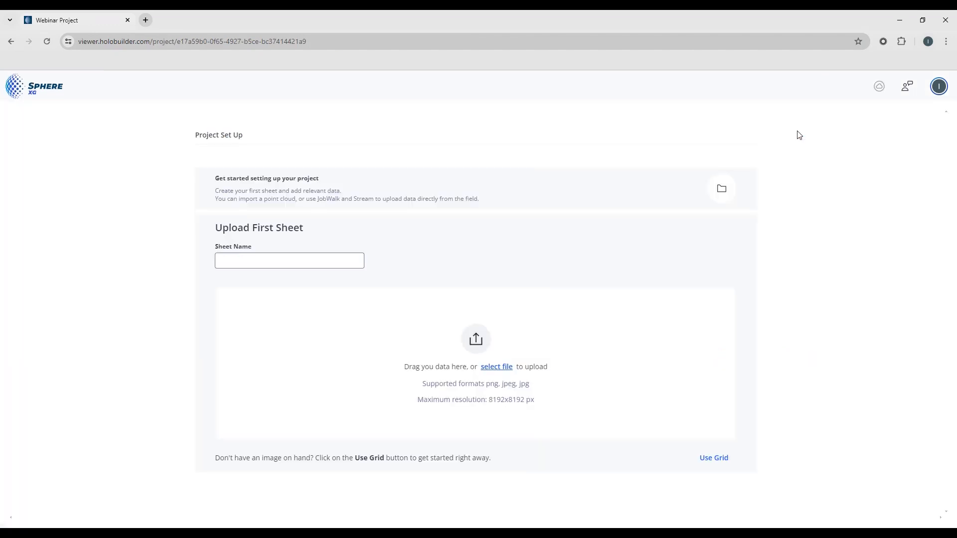
Name the first sheet 'Floor Plan' and bring up the file chooser for its image.
{"action": "type", "text": "First Level"}
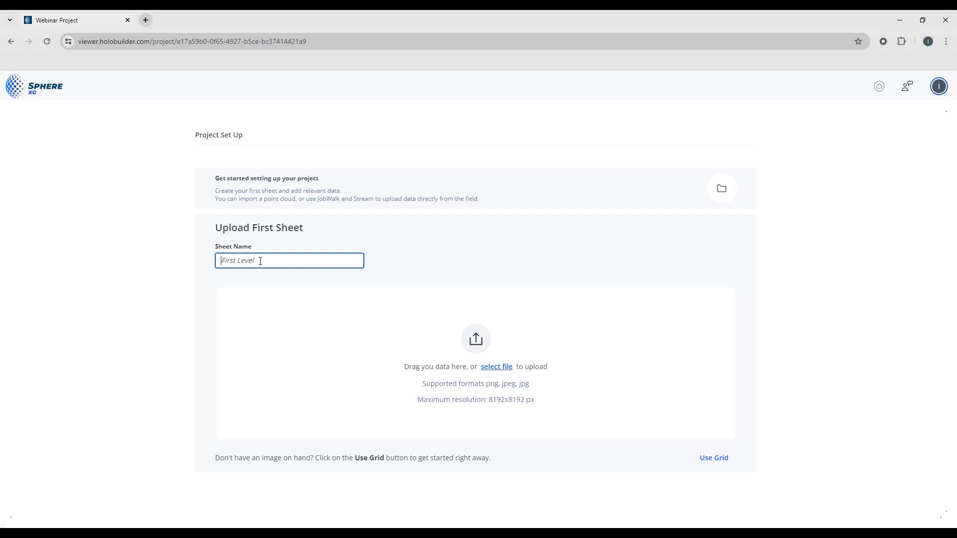
{"action": "type", "text": "F"}
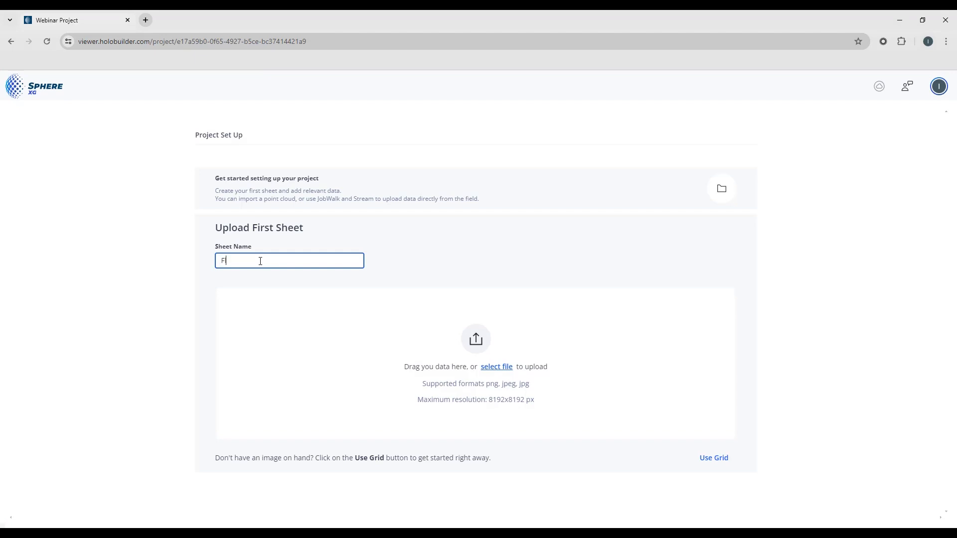
{"action": "type", "text": "loor Plan"}
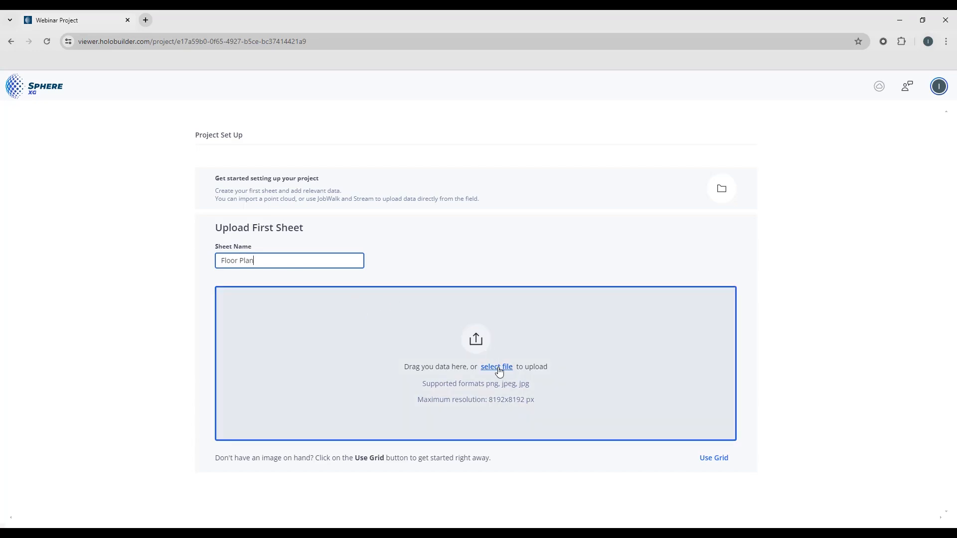
{"action": "mouse_move", "coordinate": [508, 371]}
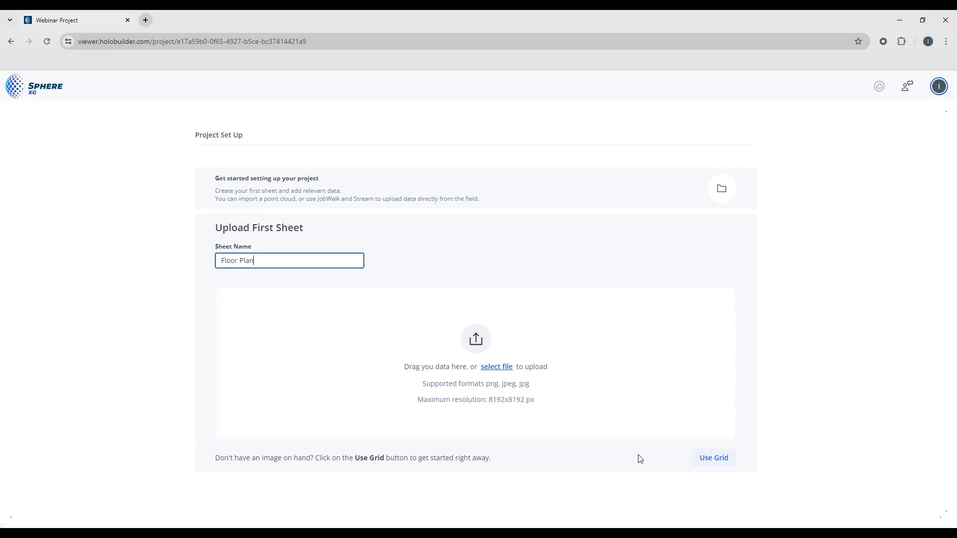
{"action": "mouse_move", "coordinate": [541, 379]}
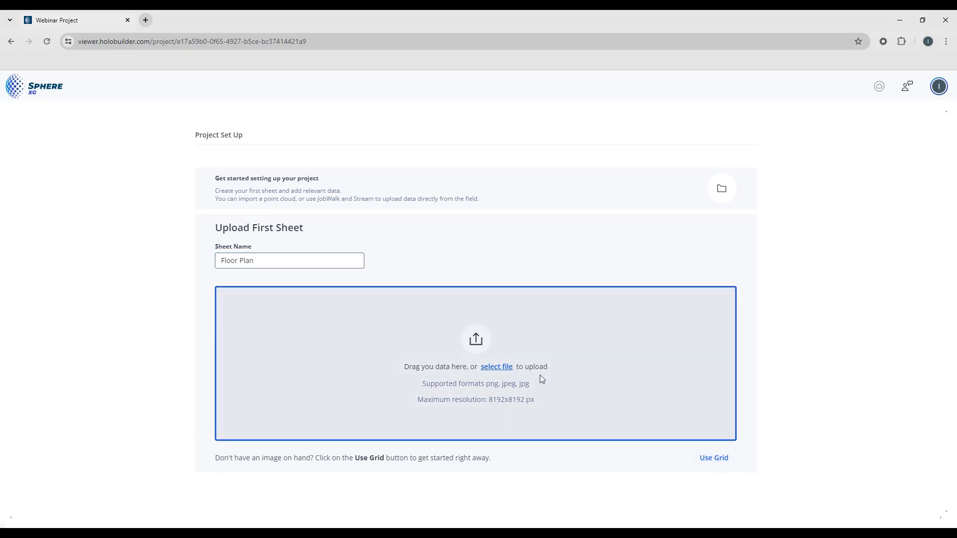
{"action": "left_click", "coordinate": [497, 367]}
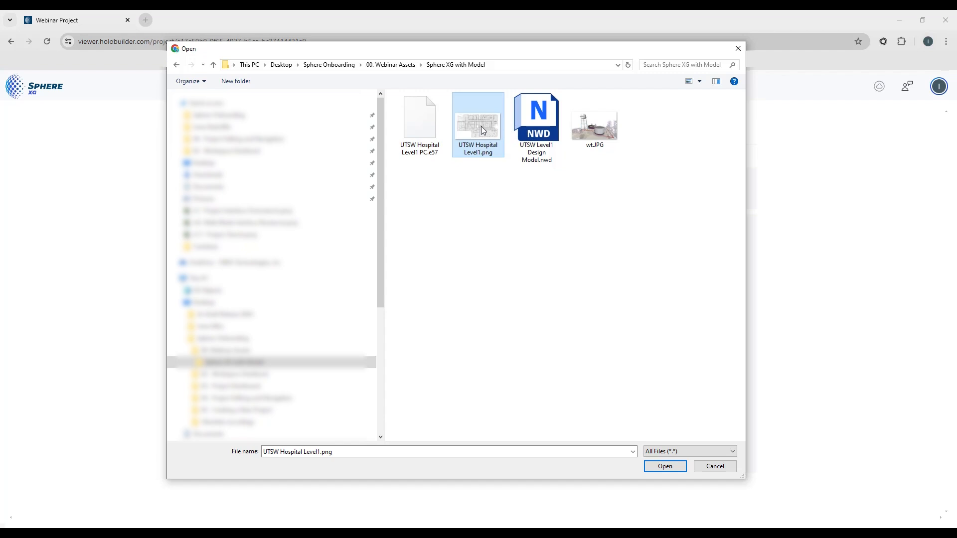
{"action": "mouse_move", "coordinate": [480, 126]}
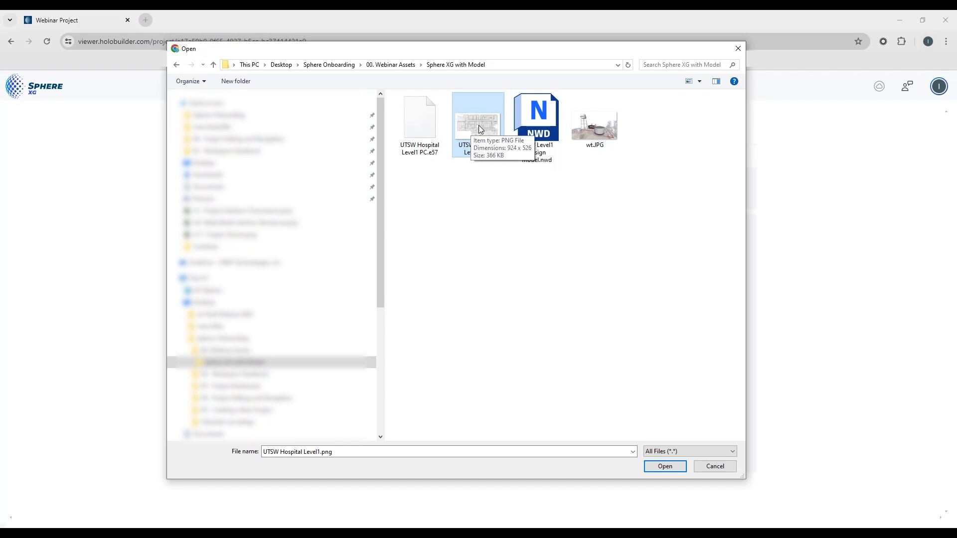
{"action": "mouse_move", "coordinate": [481, 151]}
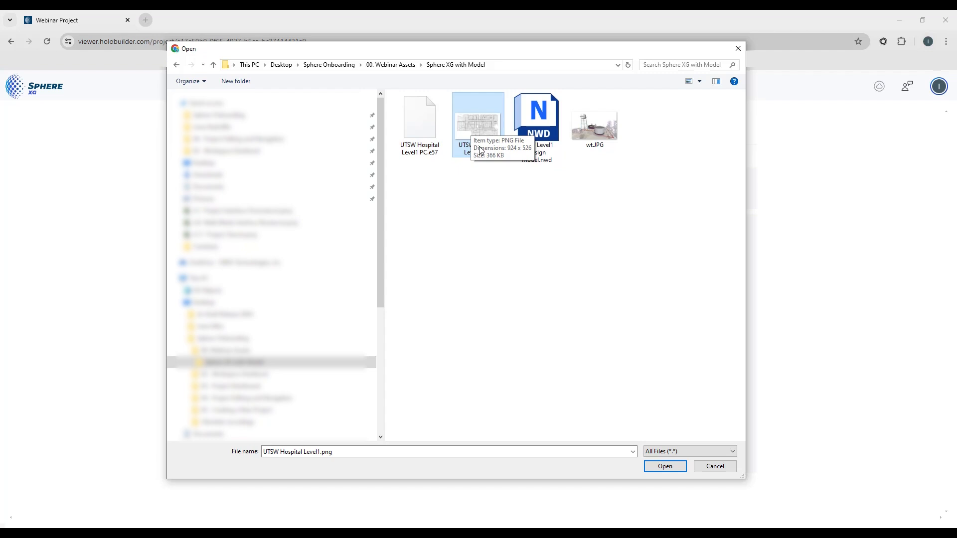
Choose UTSW Hospital Level1.png as the sheet image.
{"action": "left_click", "coordinate": [664, 467]}
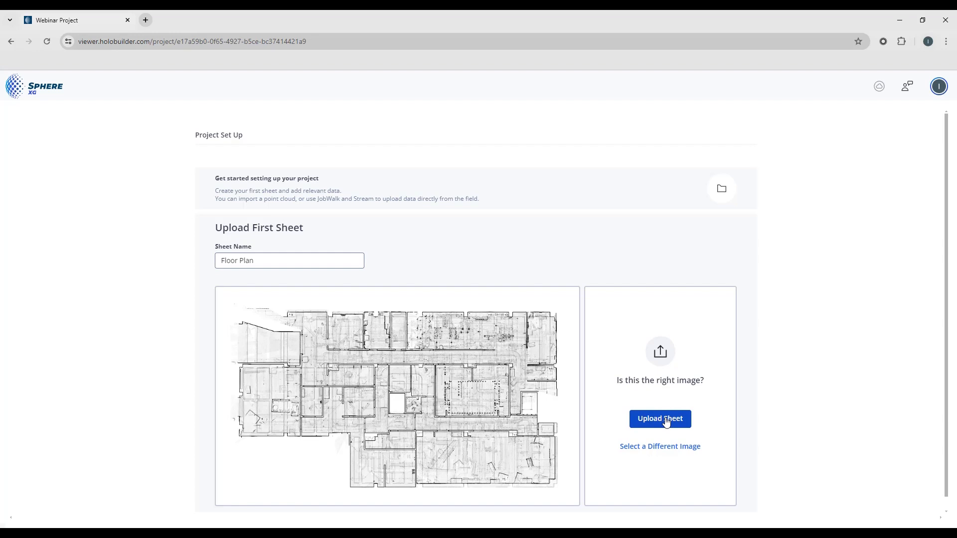
Upload the previewed hospital floor plan as the Floor Plan sheet.
{"action": "left_click", "coordinate": [659, 418]}
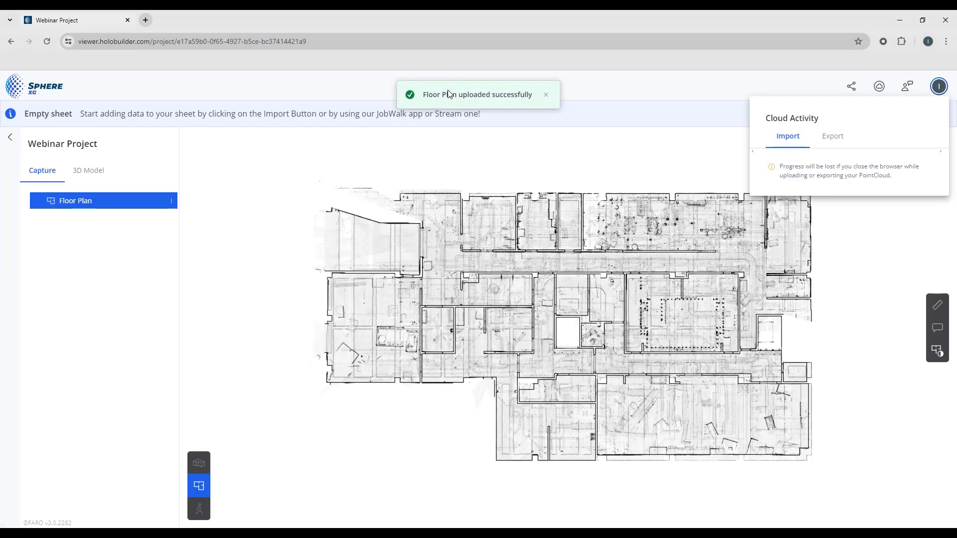
{"action": "mouse_move", "coordinate": [530, 107]}
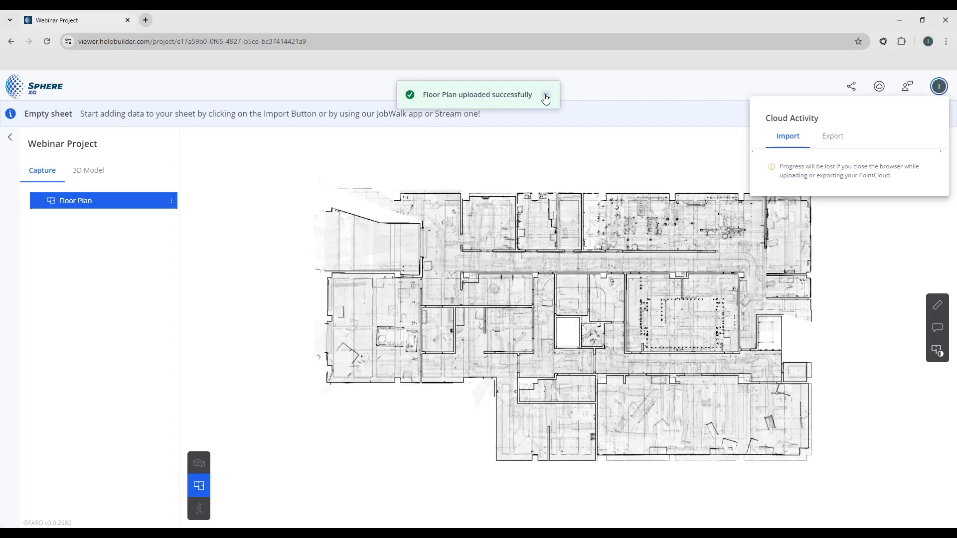
Dismiss the upload success notice, leaving the Floor Plan sheet in the 2D viewer.
{"action": "left_click", "coordinate": [545, 99]}
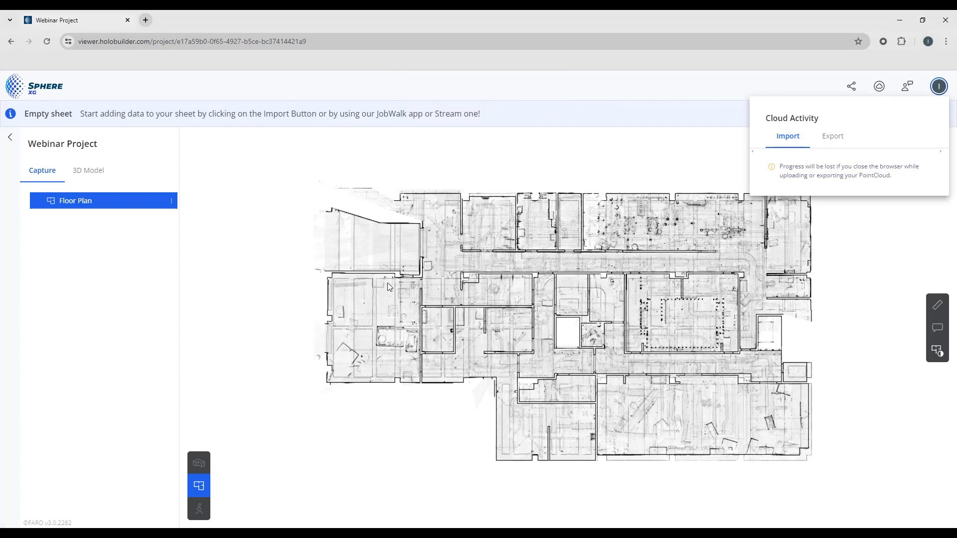
{"action": "mouse_move", "coordinate": [148, 192]}
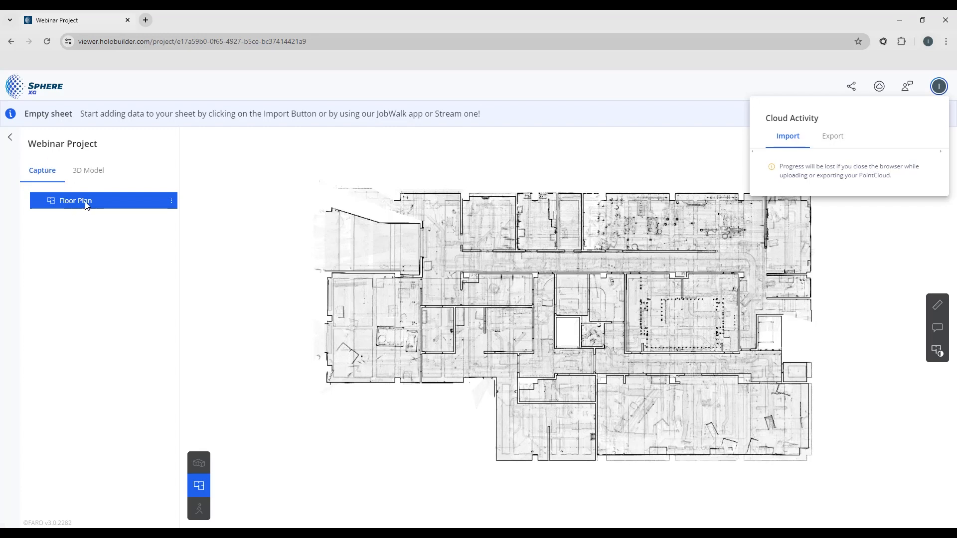
{"action": "mouse_move", "coordinate": [502, 299]}
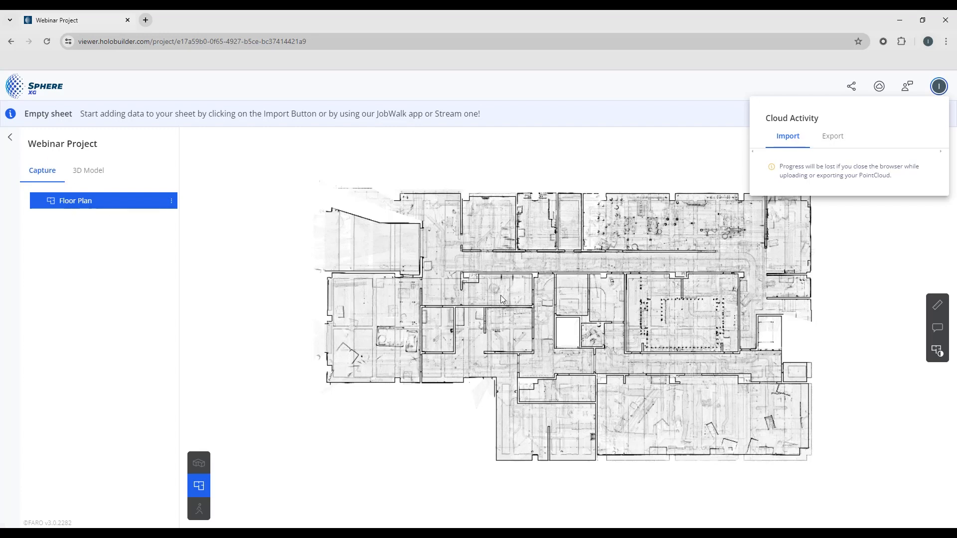
{"action": "mouse_move", "coordinate": [645, 340]}
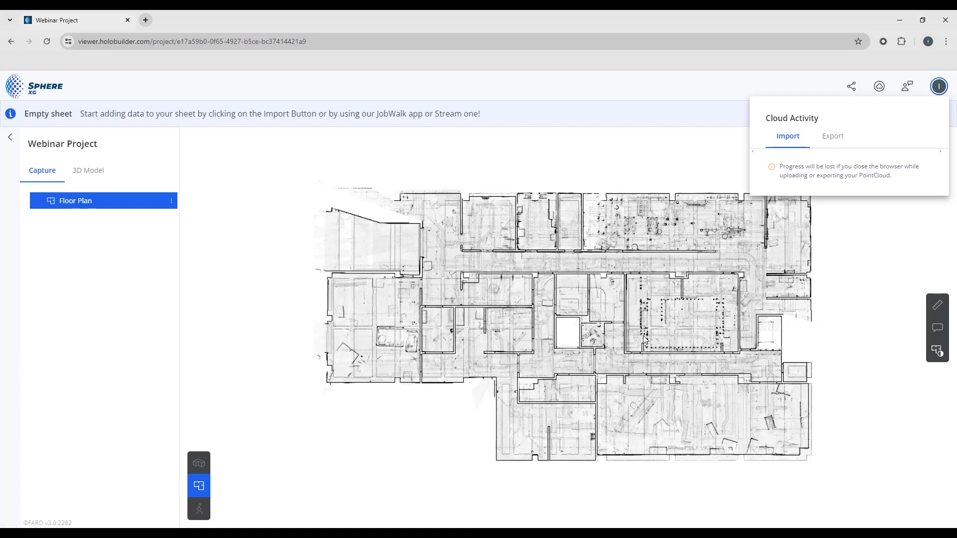